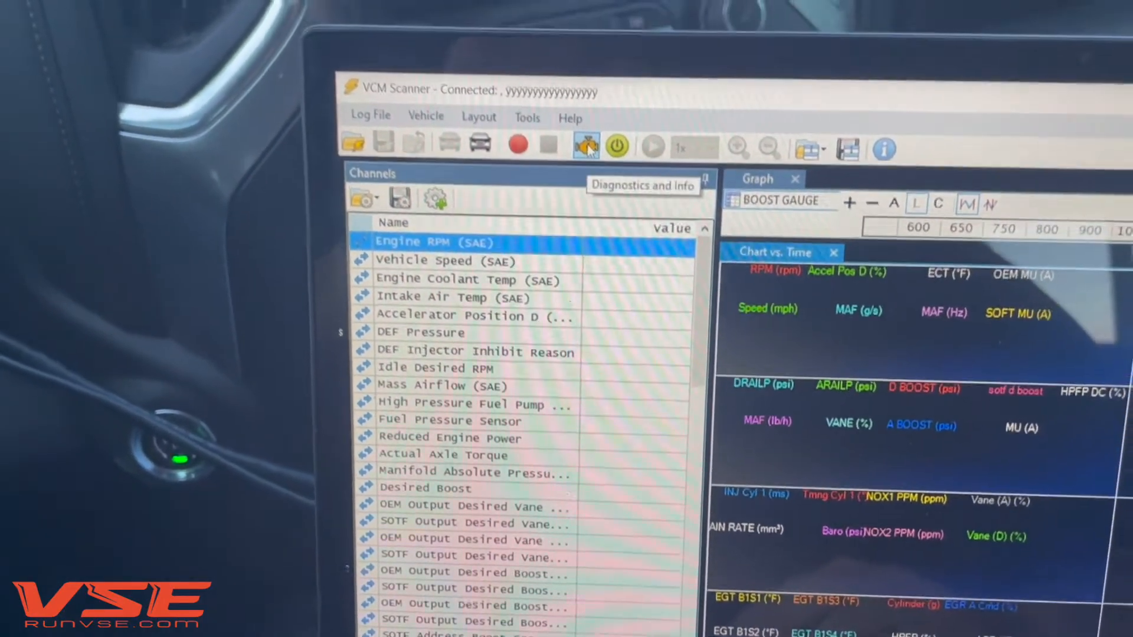
# - Review the diagnostic trouble codes, then bring up the Change VIN prompt from System special functions
pyautogui.click(585, 147)
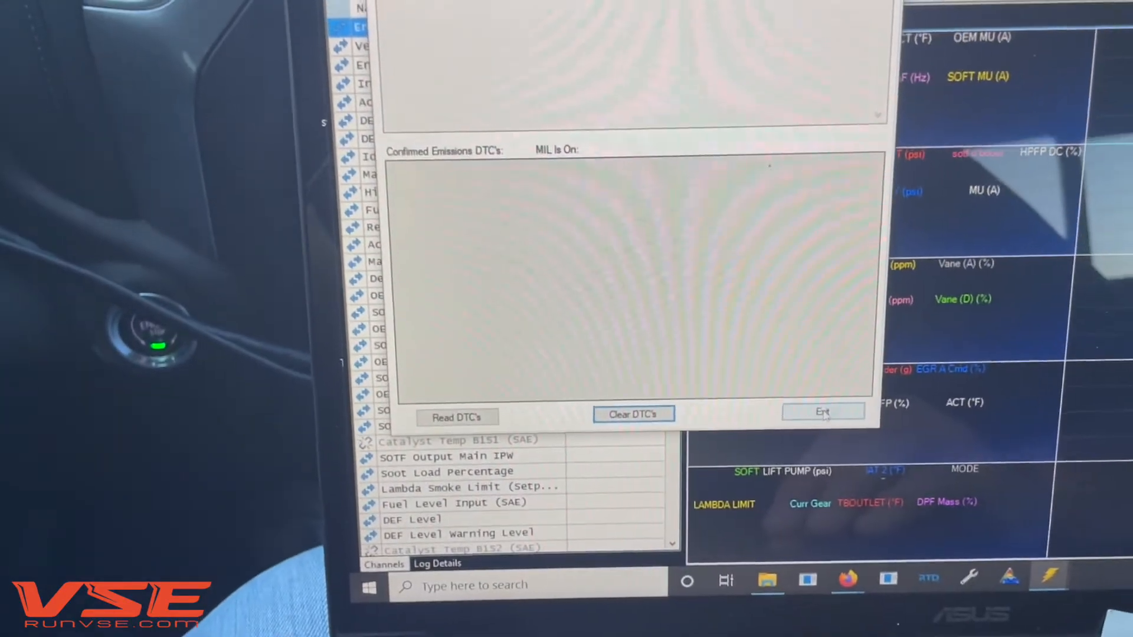
pyautogui.click(821, 411)
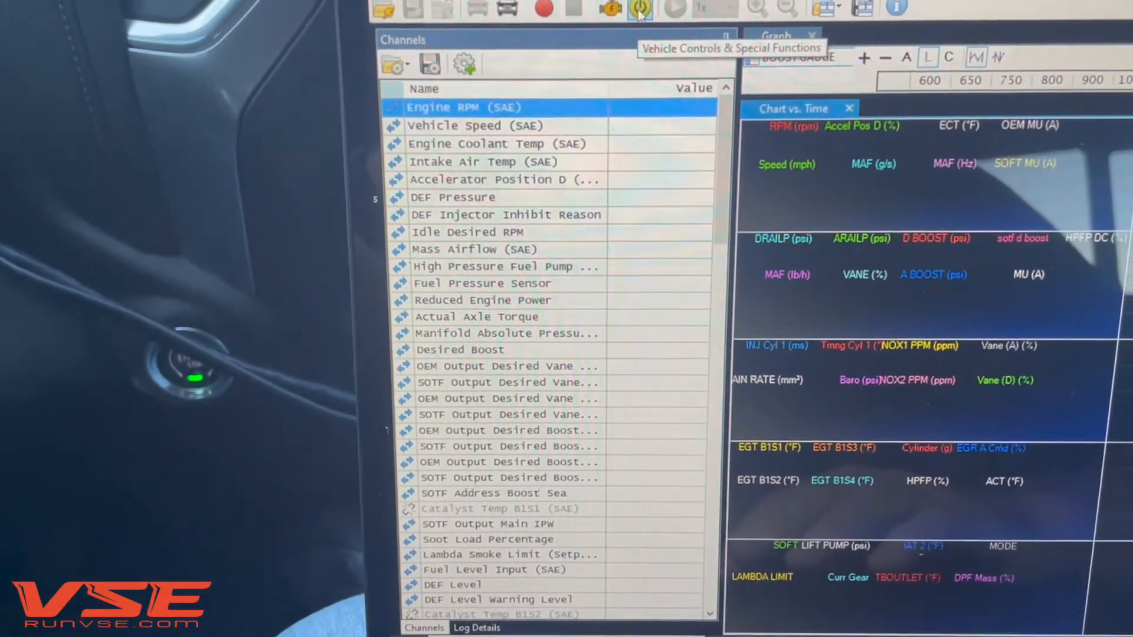
pyautogui.click(639, 9)
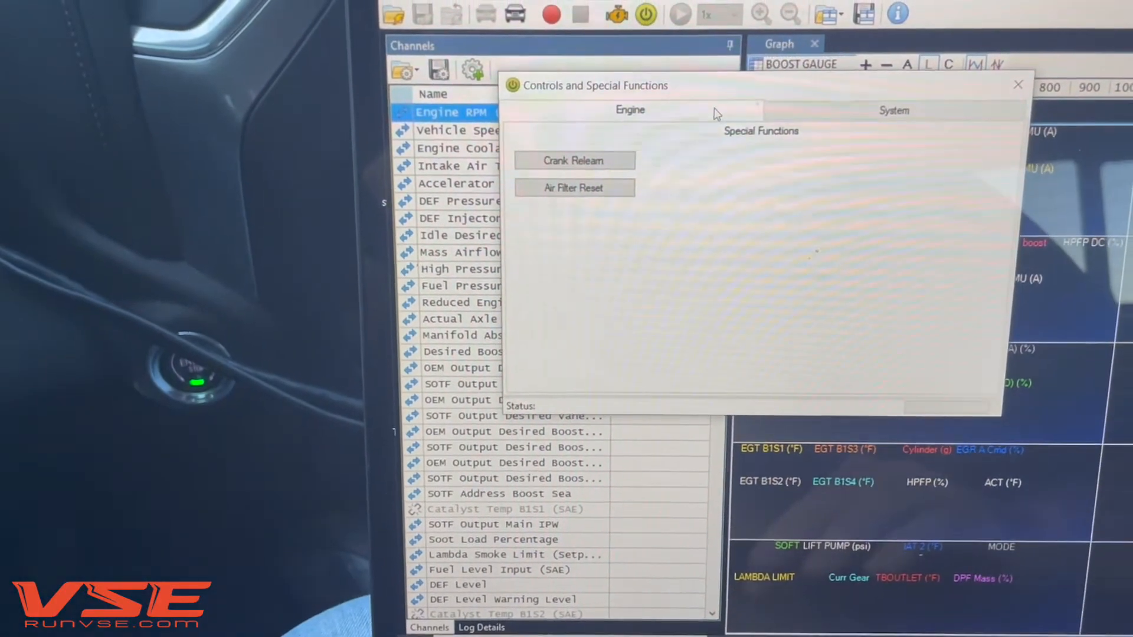
pyautogui.click(893, 110)
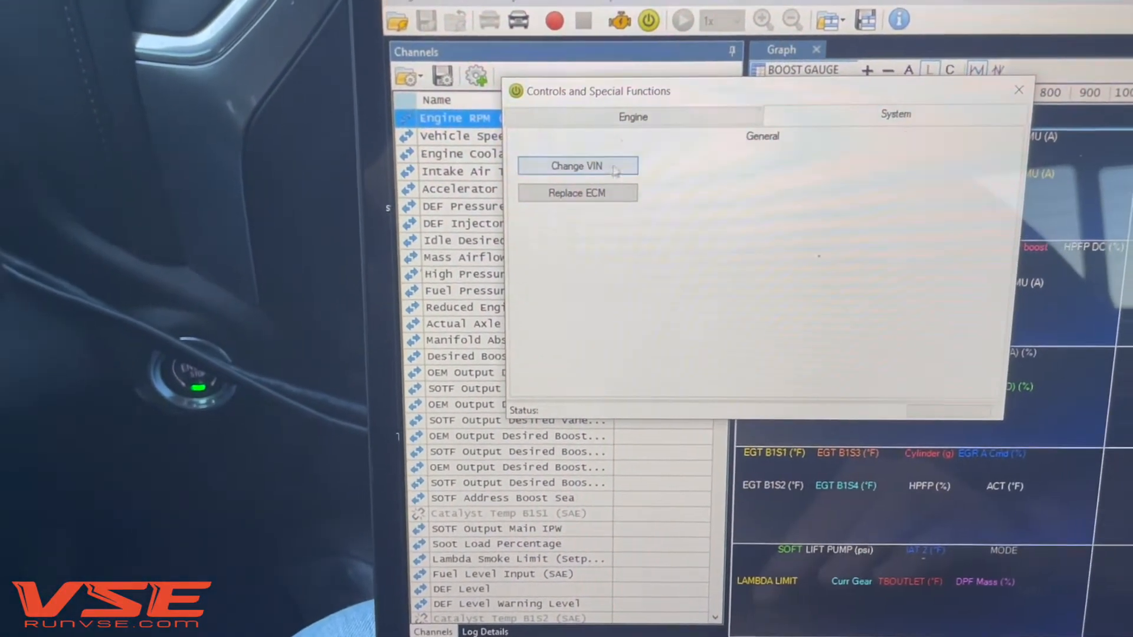
pyautogui.click(576, 165)
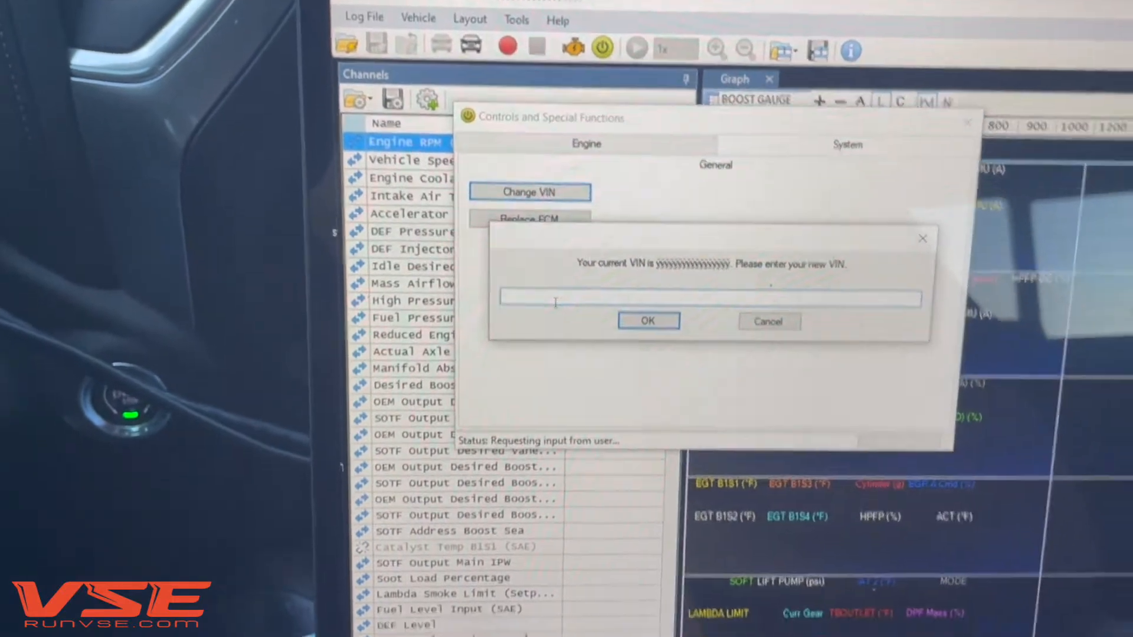
pyautogui.write('1GC4YUEY6LF206389')
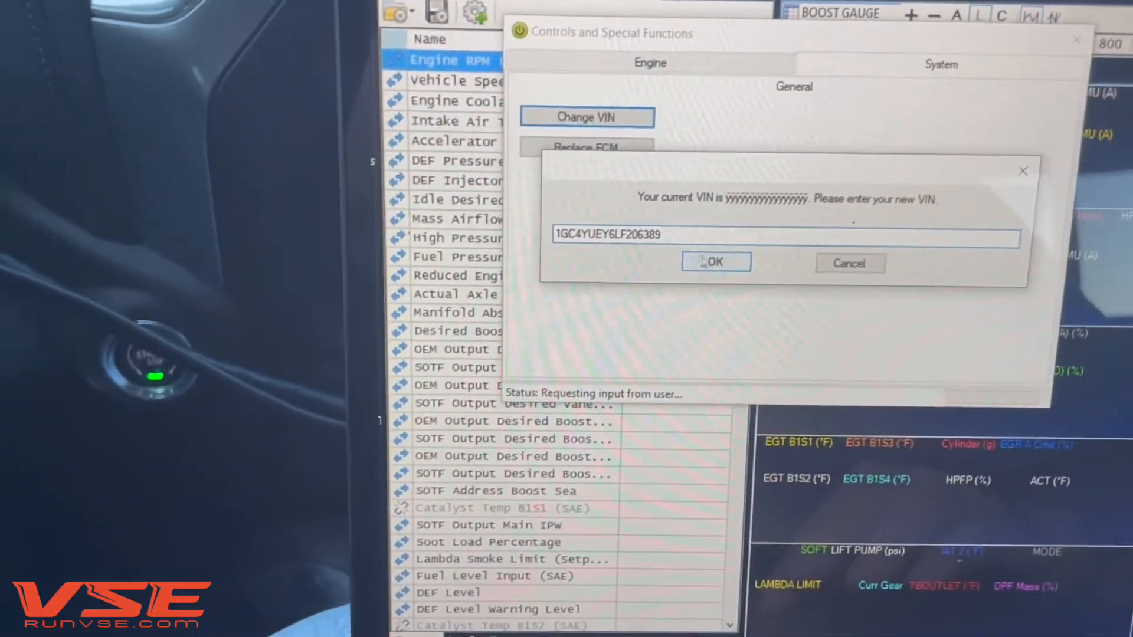
pyautogui.click(713, 262)
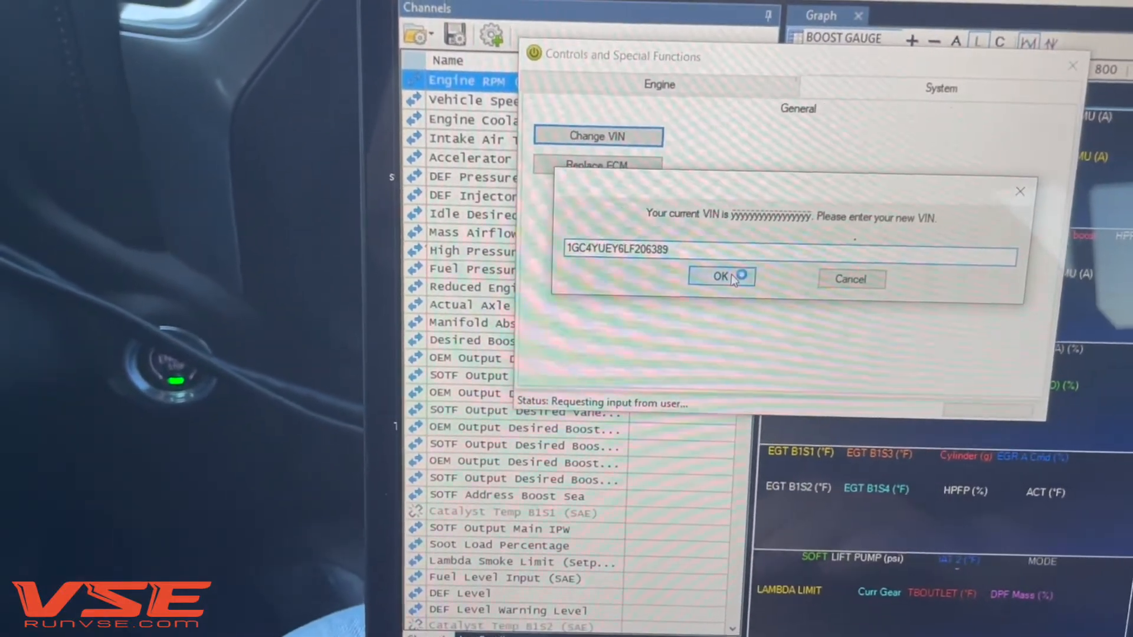
pyautogui.click(721, 276)
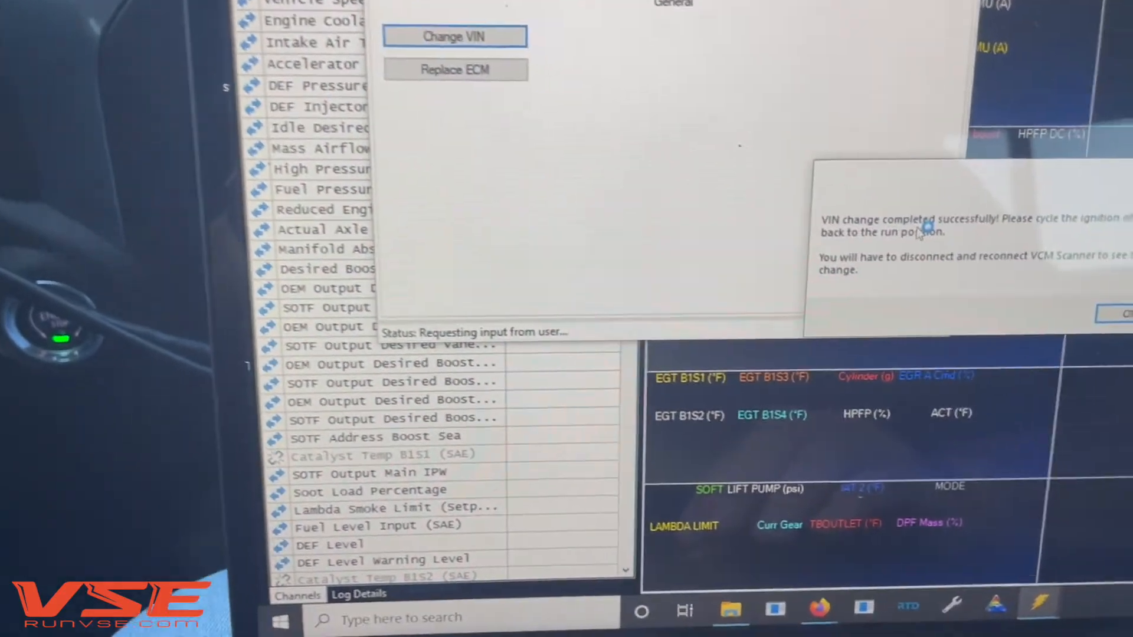